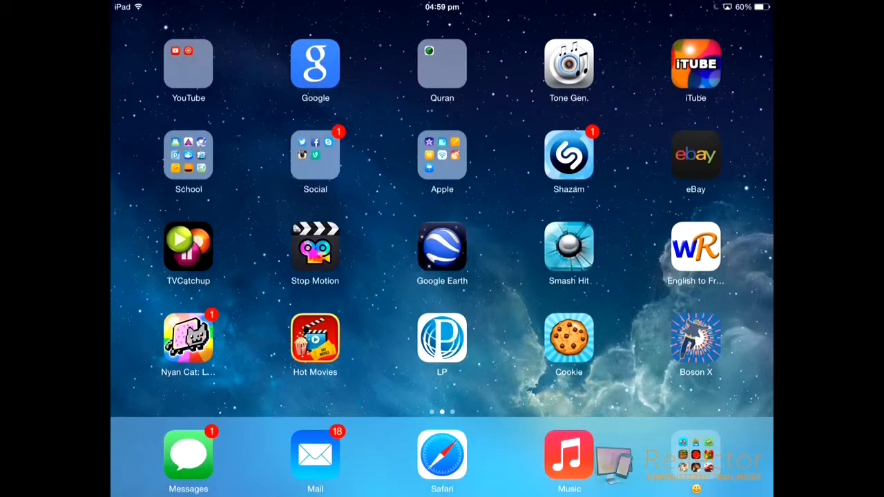
# - Swipe across home screen pages to reach and launch Cookie Clicker's daily gift picker
pyautogui.hscroll(-3)
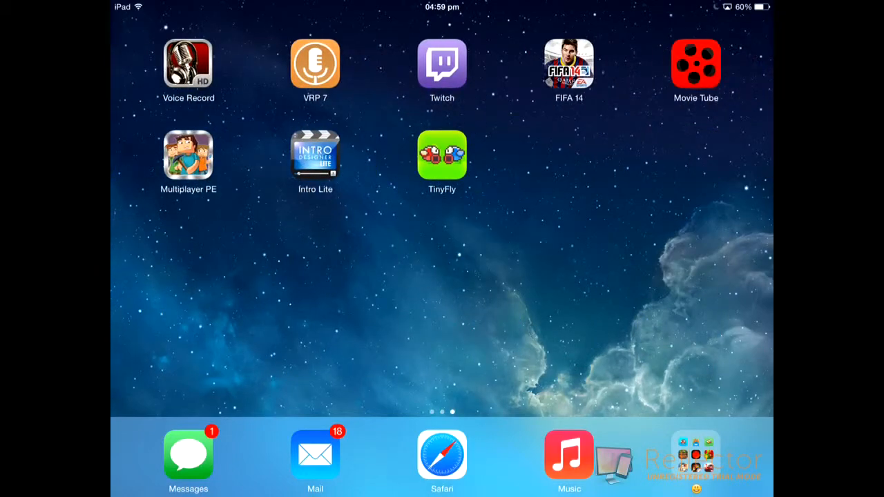
pyautogui.hscroll(-3)
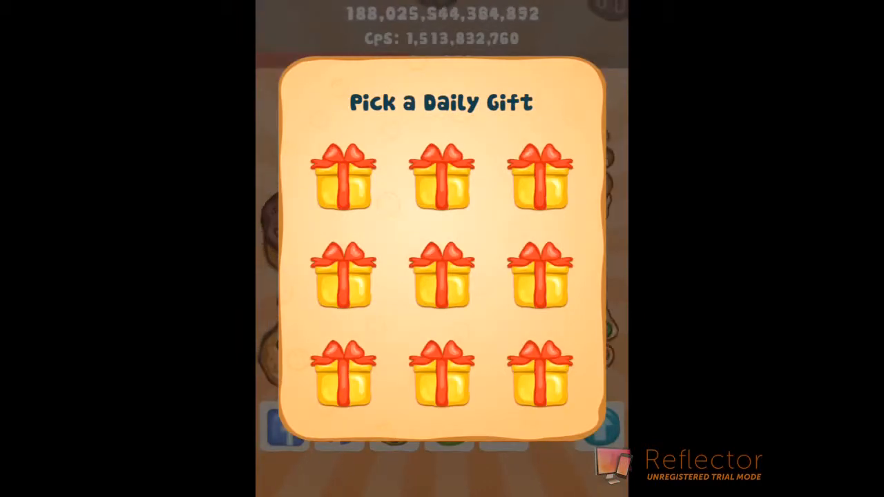
# - Pick one of the nine gift boxes, reveal its +1 cookie reward, and dismiss the Congratulations popup
pyautogui.click(442, 277)
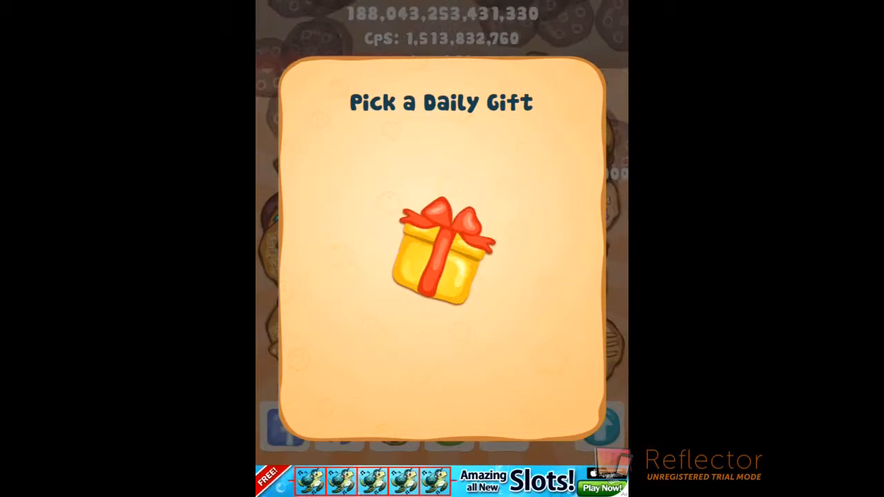
pyautogui.click(442, 260)
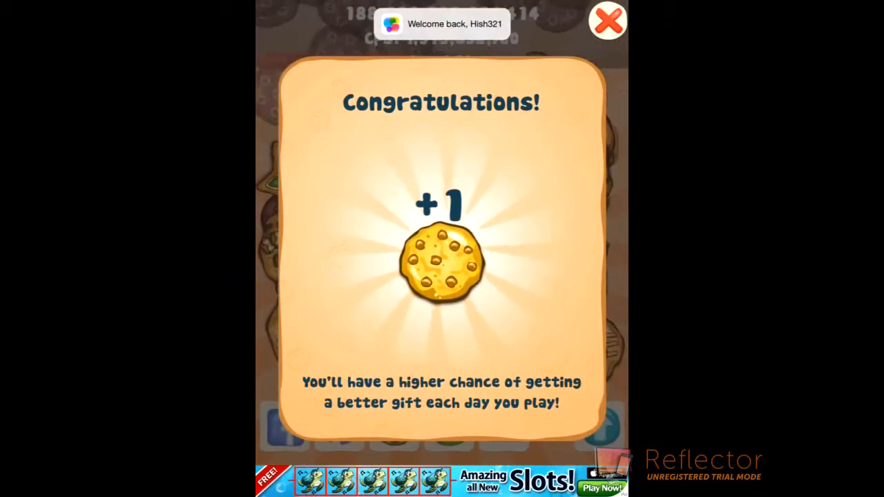
pyautogui.click(607, 21)
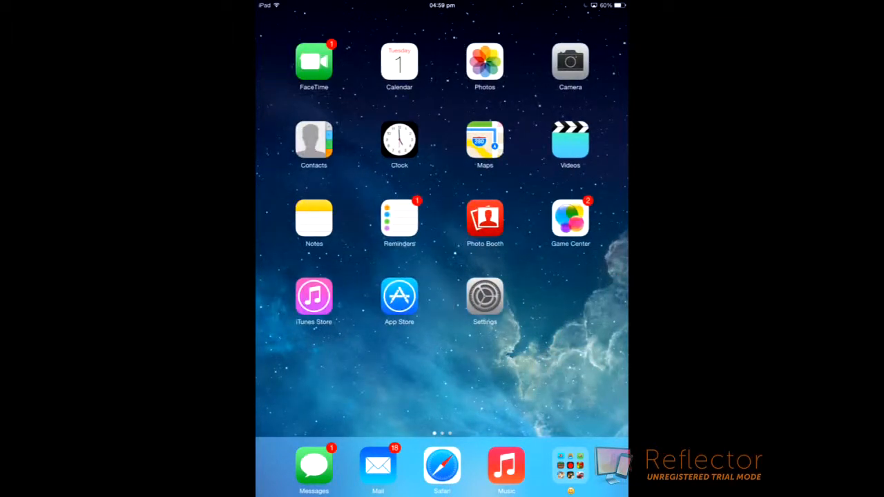
# - In Settings Date & Time, switch off Set Automatically and move the date one day later
pyautogui.click(485, 295)
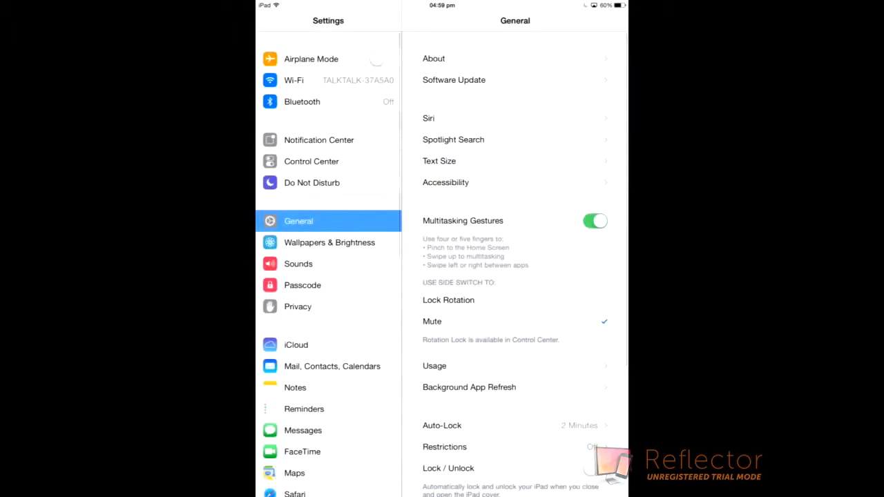
pyautogui.scroll(-3)
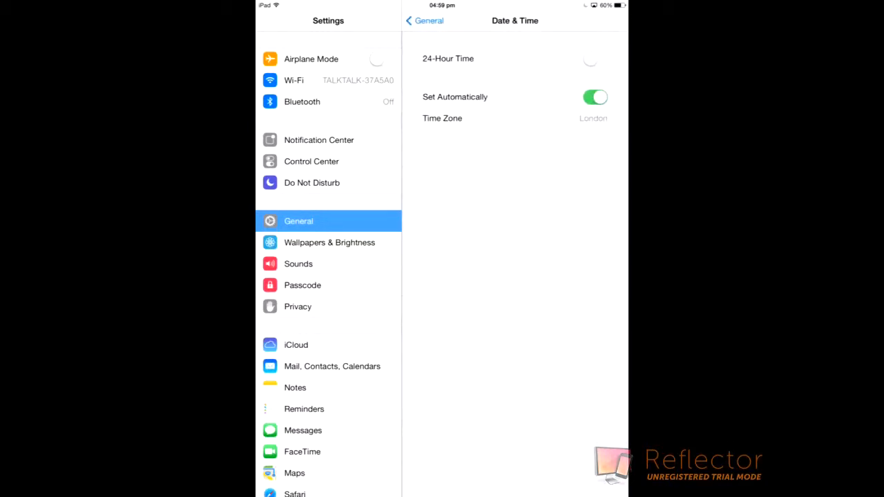
pyautogui.click(594, 97)
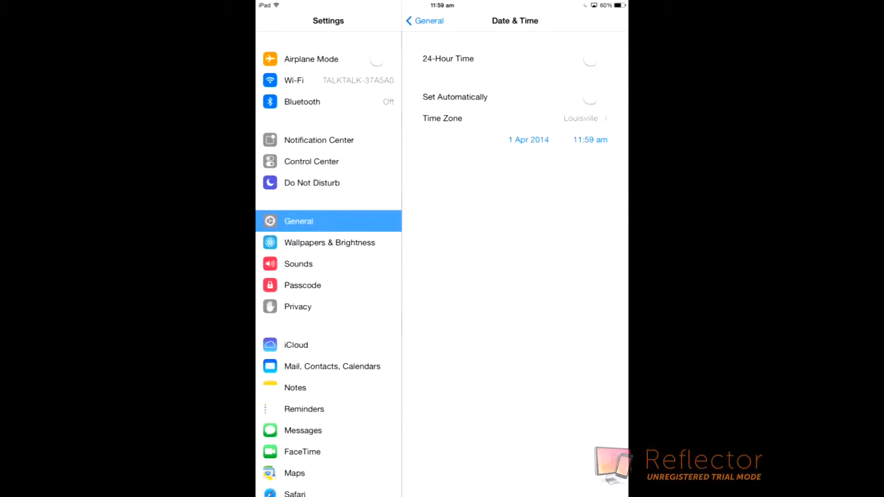
pyautogui.click(528, 140)
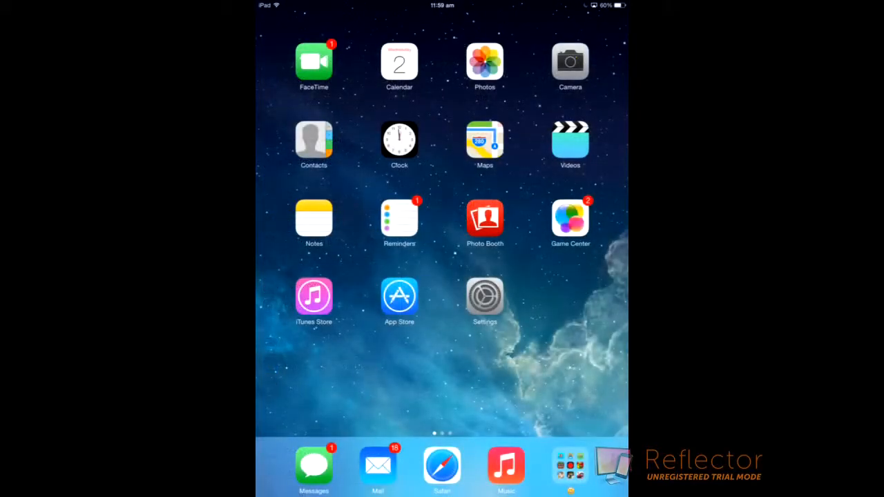
# - Relaunch Cookie Clicker, pick a gift box for another +1 cookie, and dismiss the popup
pyautogui.hscroll(-3)
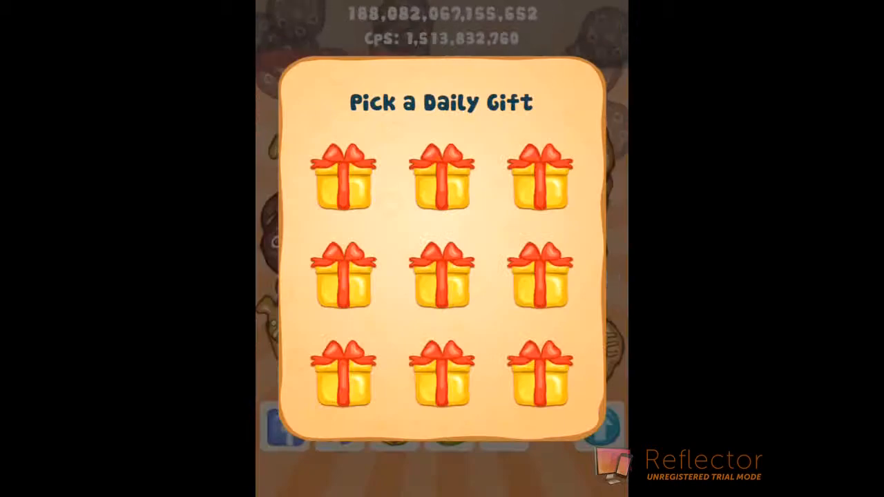
pyautogui.click(442, 277)
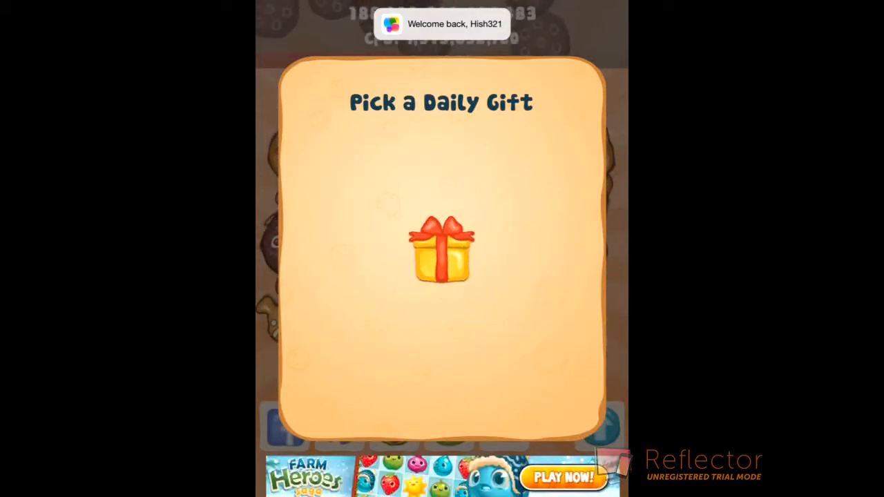
pyautogui.click(442, 252)
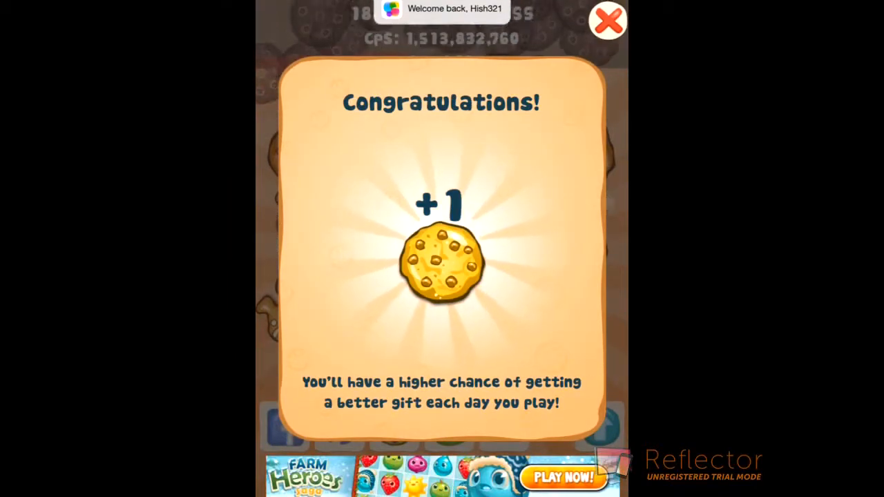
pyautogui.click(608, 21)
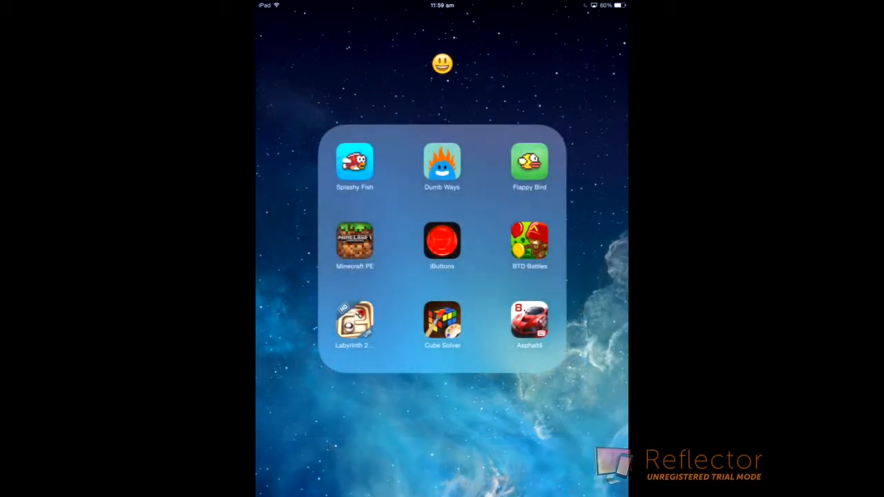
# - Launch BTD Battles from the games folder, view its energy shop at 20/20, then return Home
pyautogui.click(529, 242)
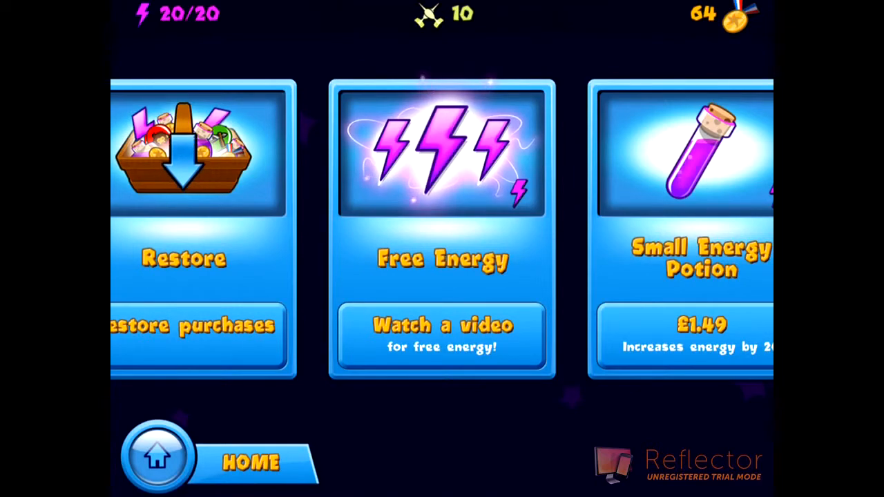
pyautogui.click(157, 456)
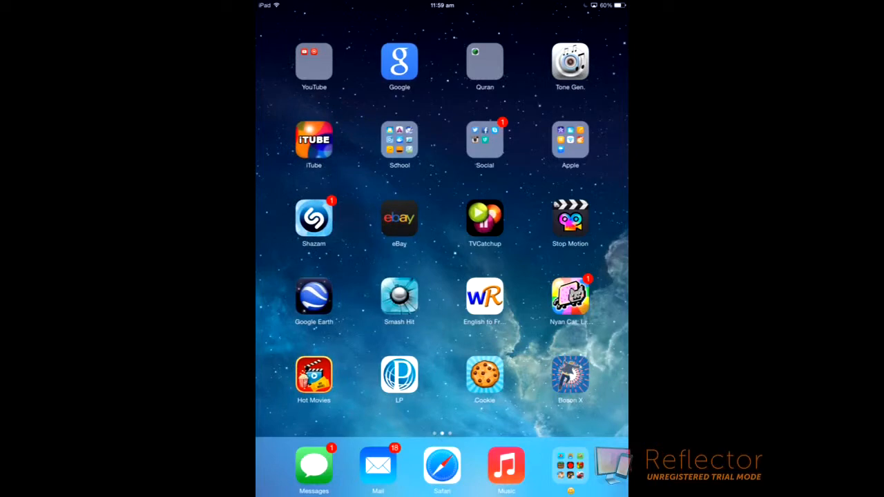
pyautogui.hscroll(-3)
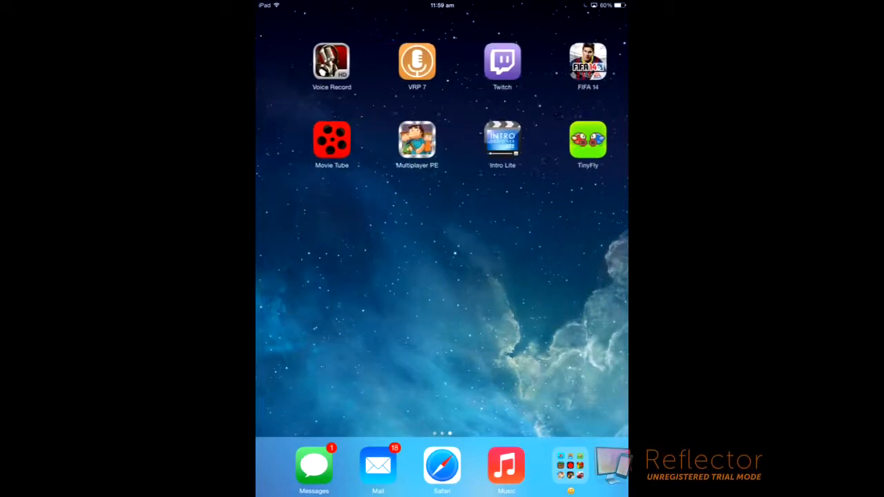